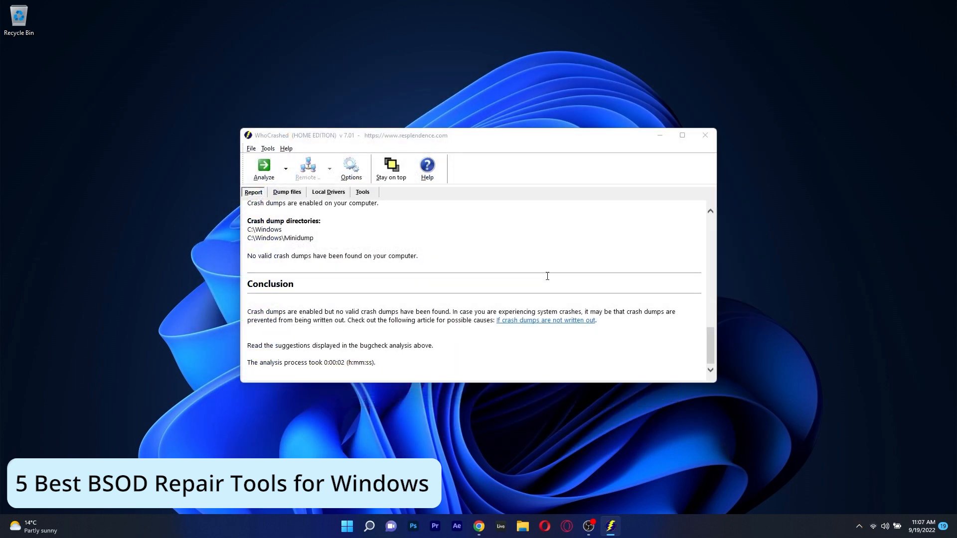
Review Restoro's crashed-program findings, then open the Junk Files details listing 361 temp logs
left_click(705, 135)
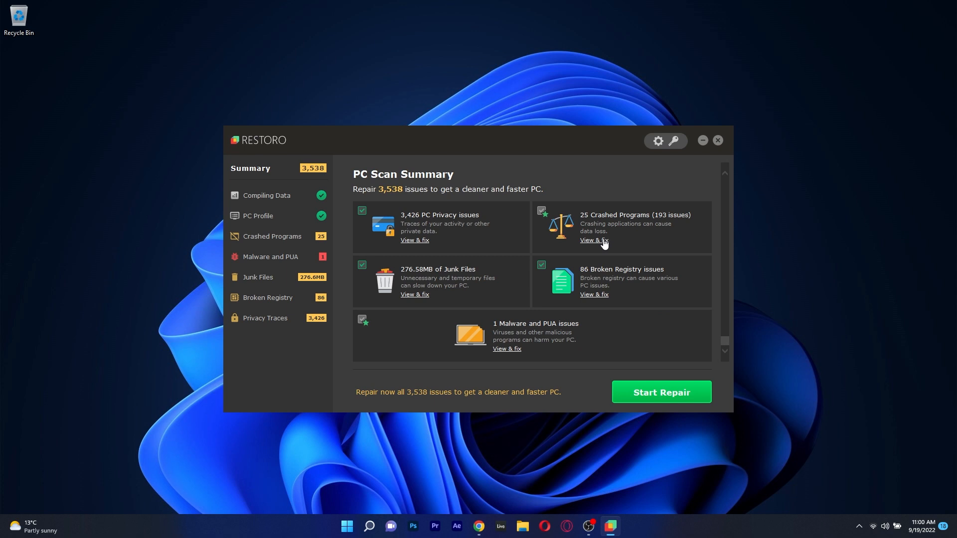
left_click(593, 239)
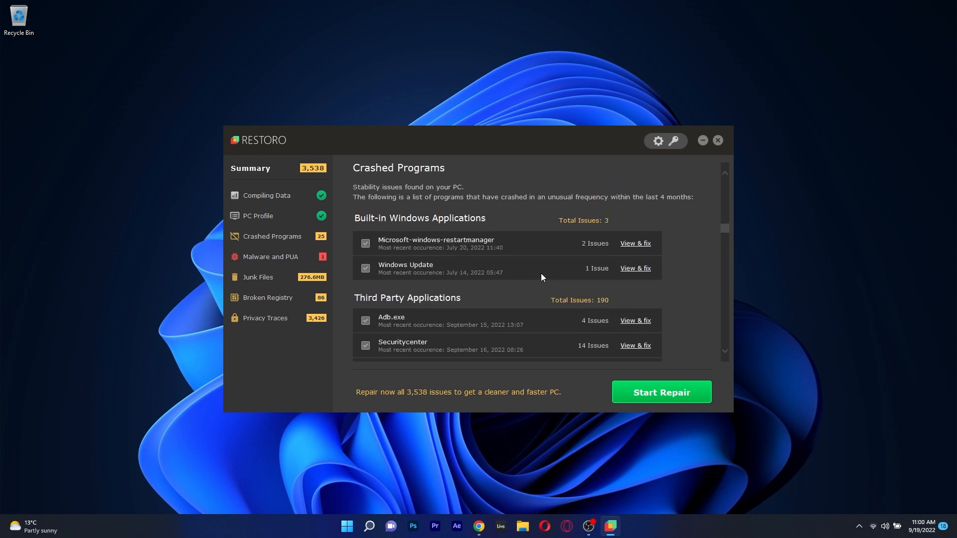
mouse_move(642, 247)
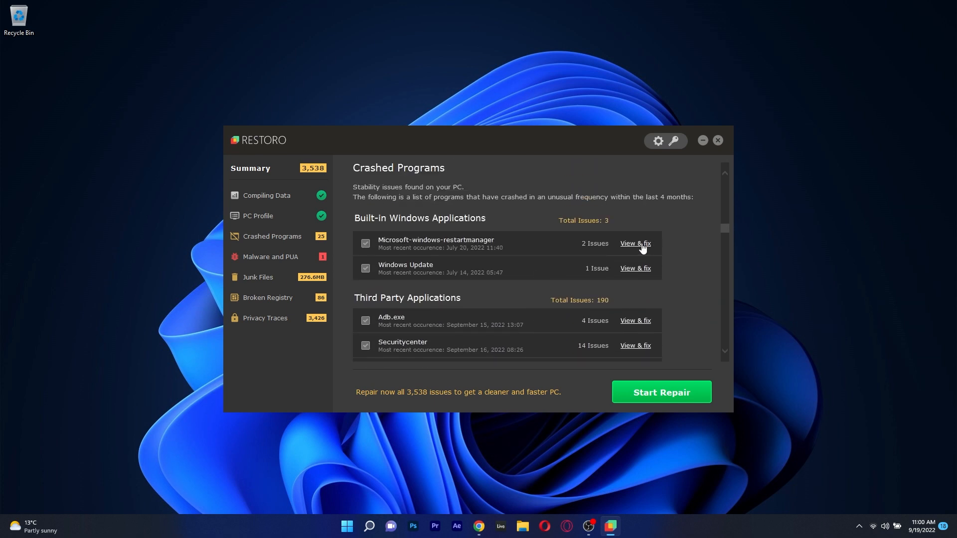
left_click(634, 244)
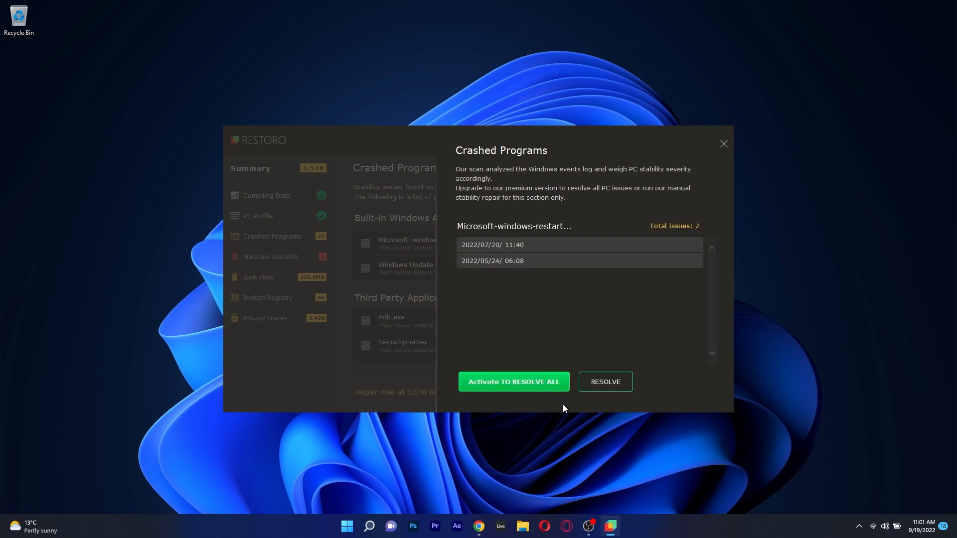
mouse_move(721, 184)
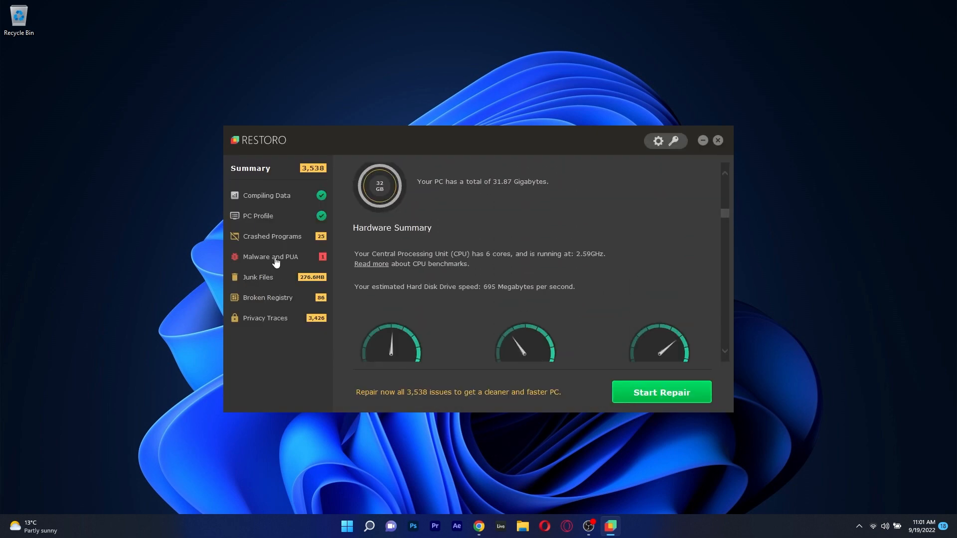
left_click(269, 256)
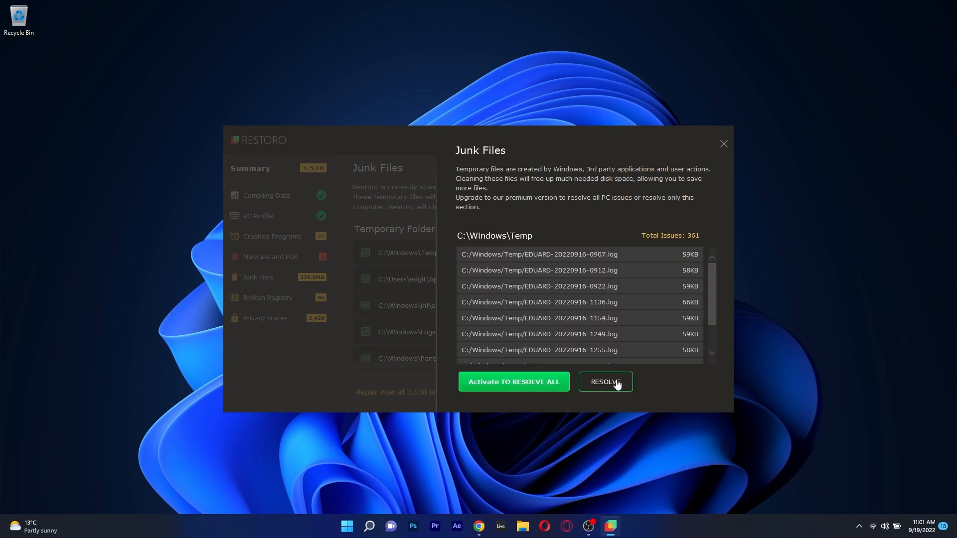
Scroll the PC Profile page and open Privacy Traces, showing 3,426 browser cache issues
left_click(723, 144)
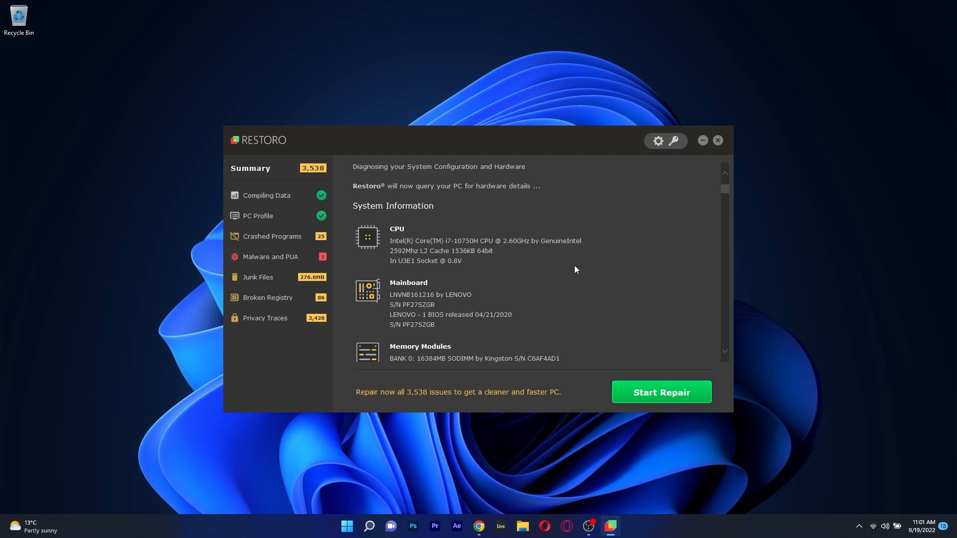
scroll("down", 3)
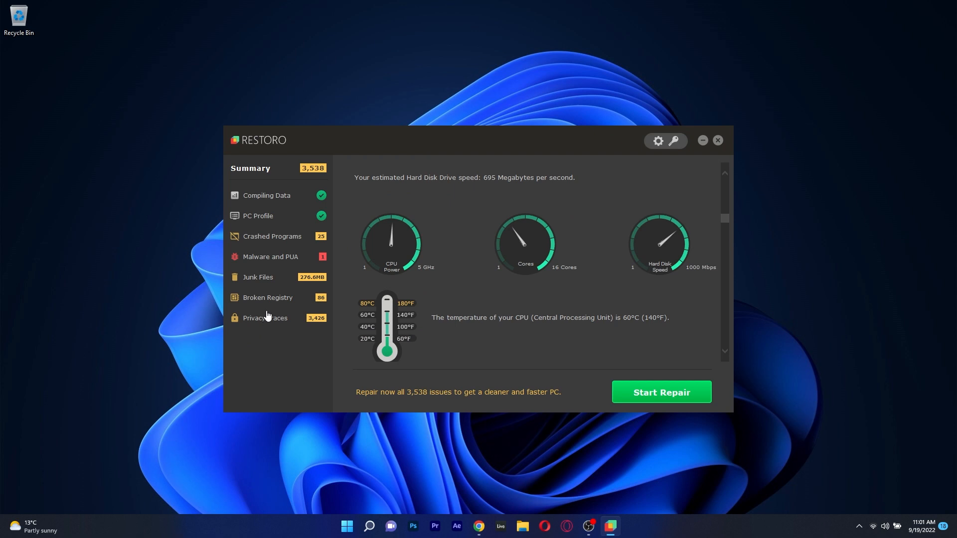
scroll("down", 3)
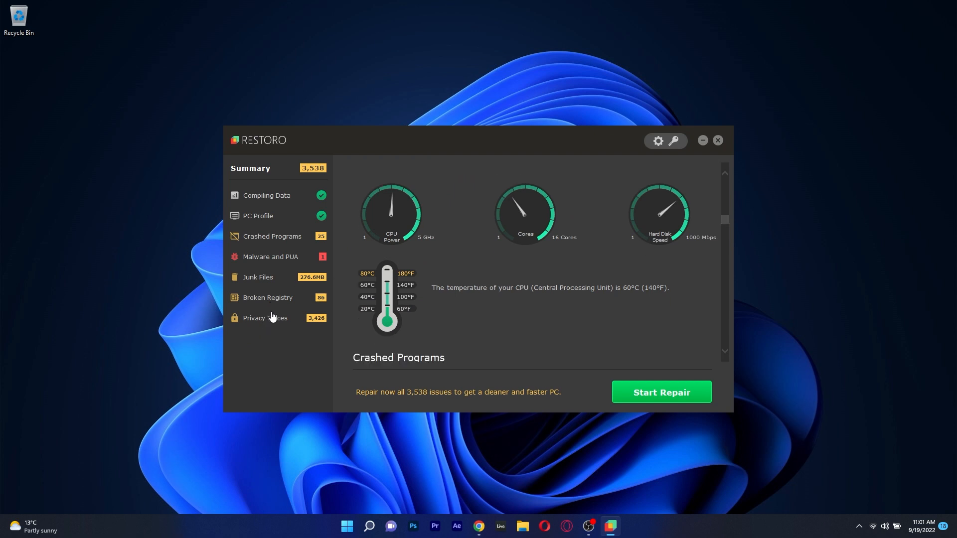
left_click(264, 318)
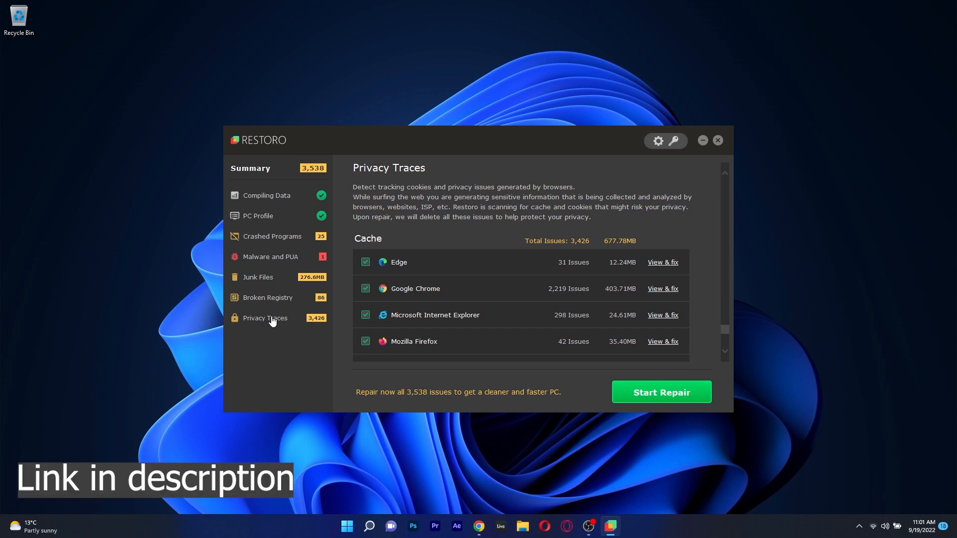
left_click(717, 140)
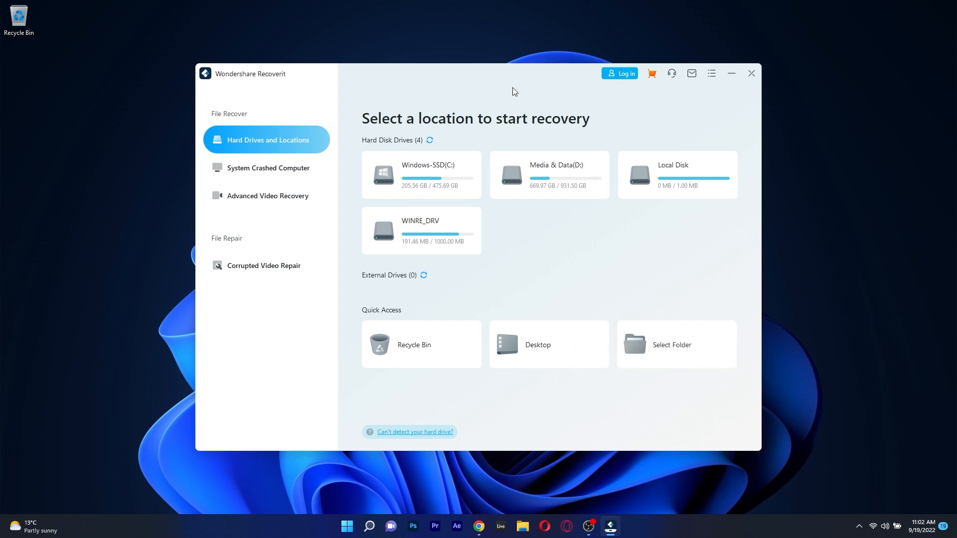
Browse the crashed-computer, advanced video recovery and corrupted video repair options, then scan Windows-SSD (C:)
left_click(267, 168)
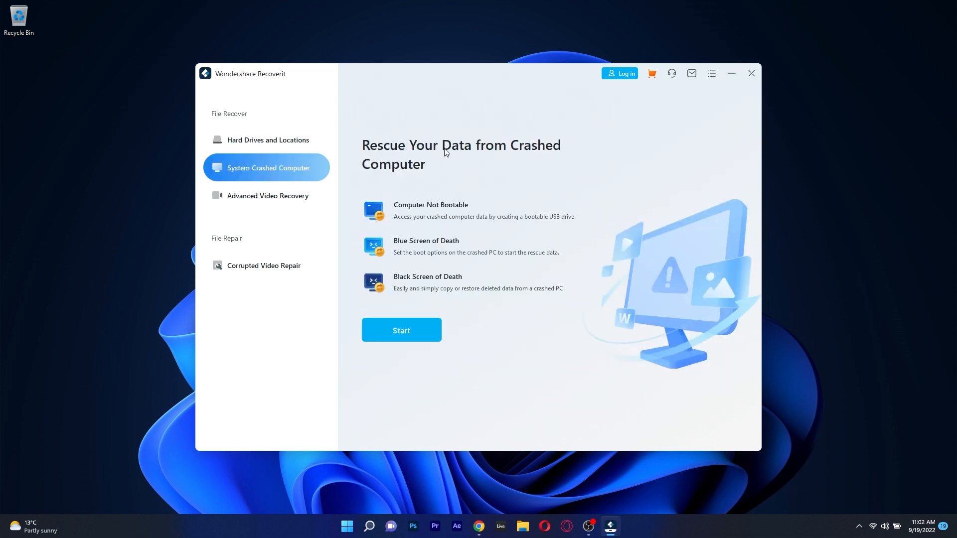
mouse_move(468, 204)
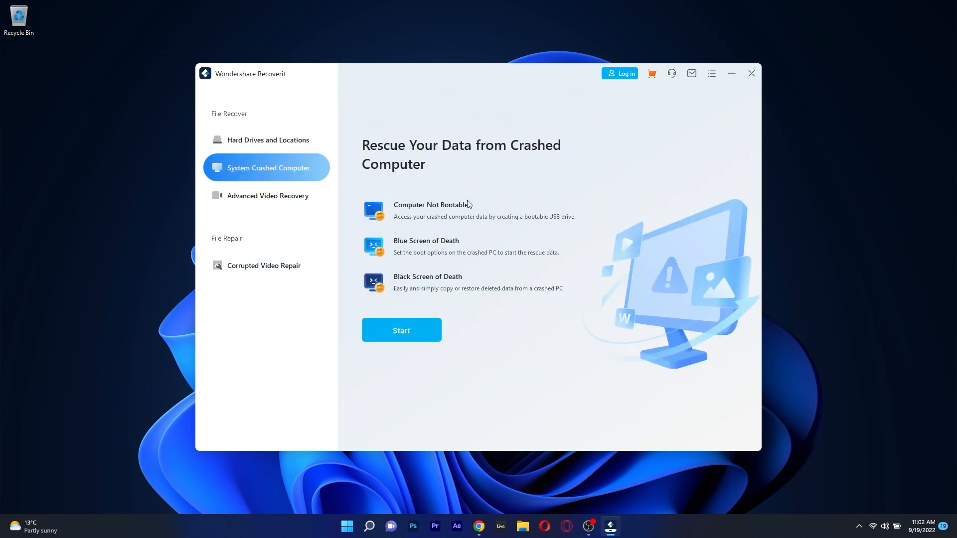
left_click(267, 195)
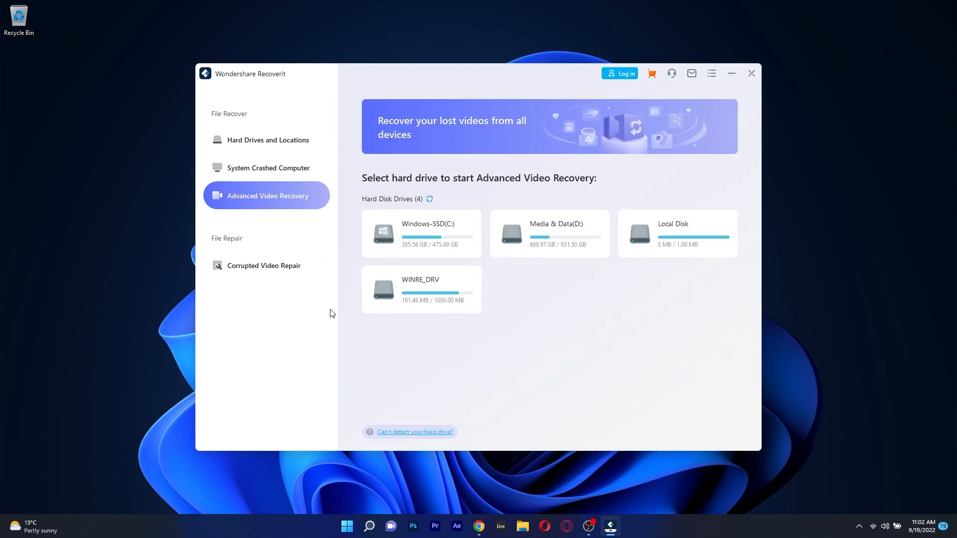
left_click(264, 265)
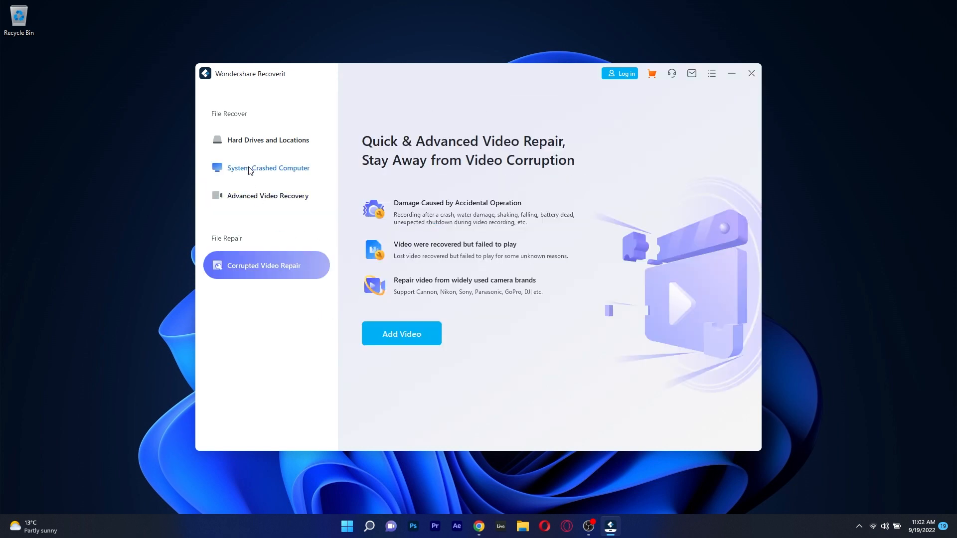
left_click(267, 168)
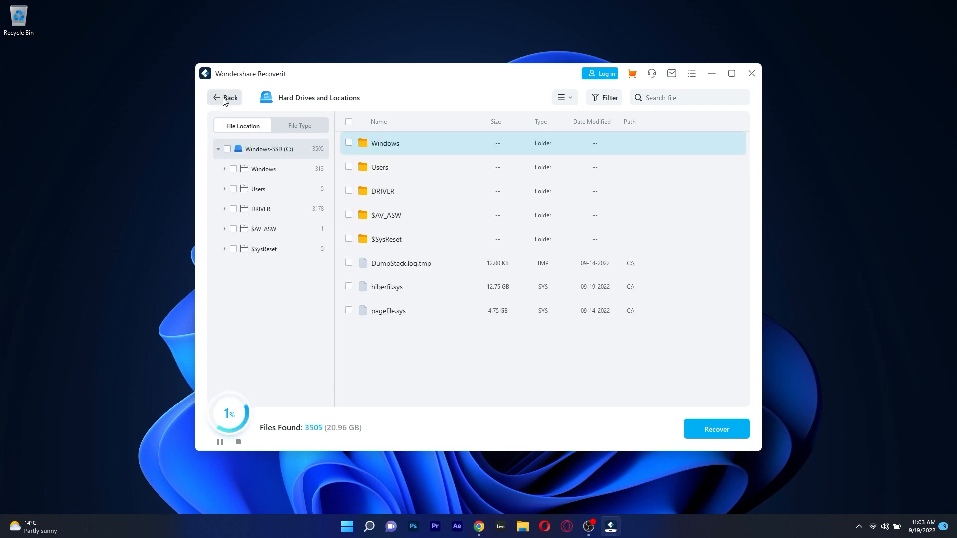
mouse_move(475, 211)
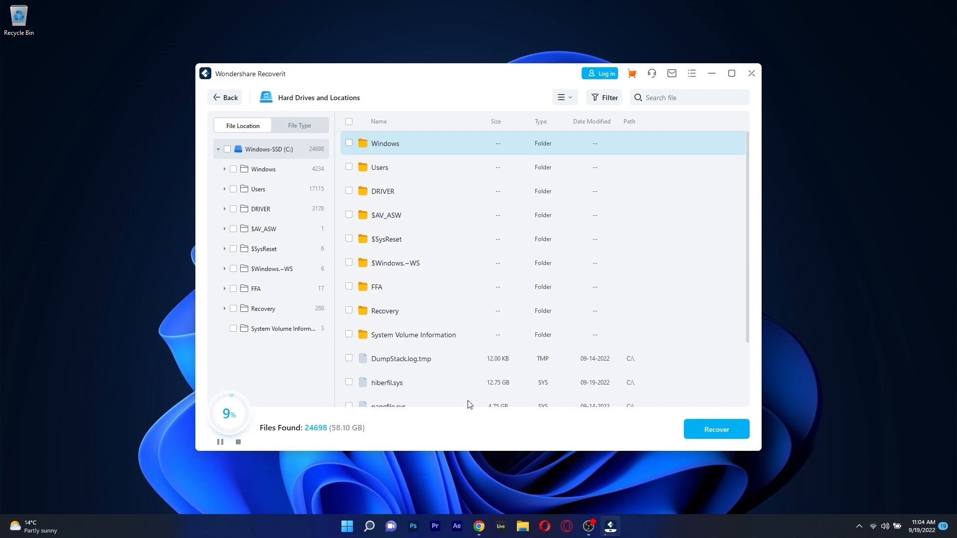
Return to recovery locations, revisit the video recovery pages, and start the crashed-computer rescue
left_click(225, 97)
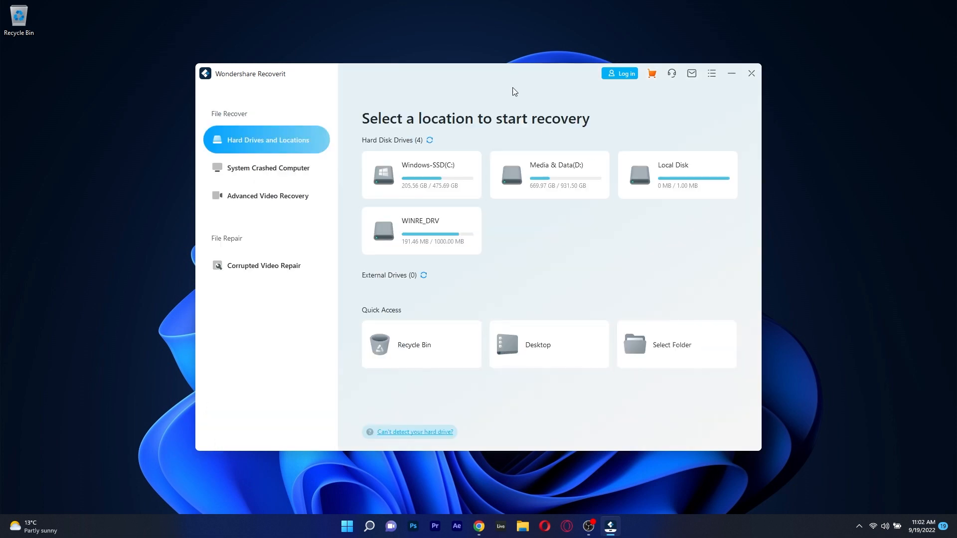
left_click(267, 168)
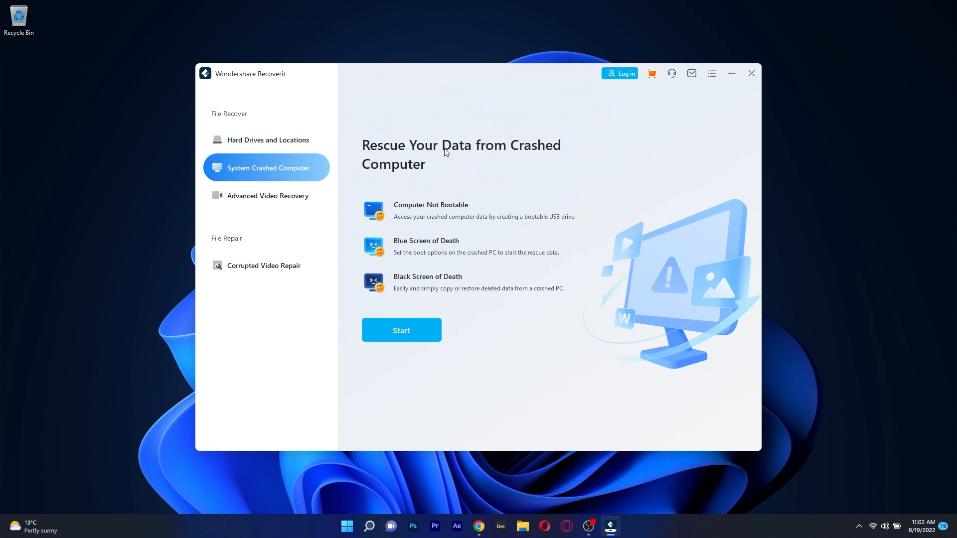
mouse_move(468, 203)
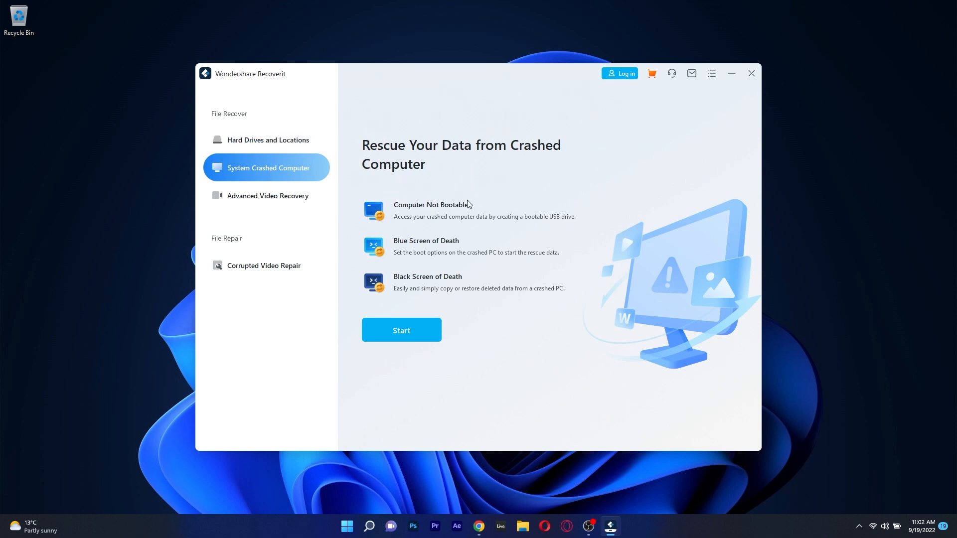
left_click(267, 195)
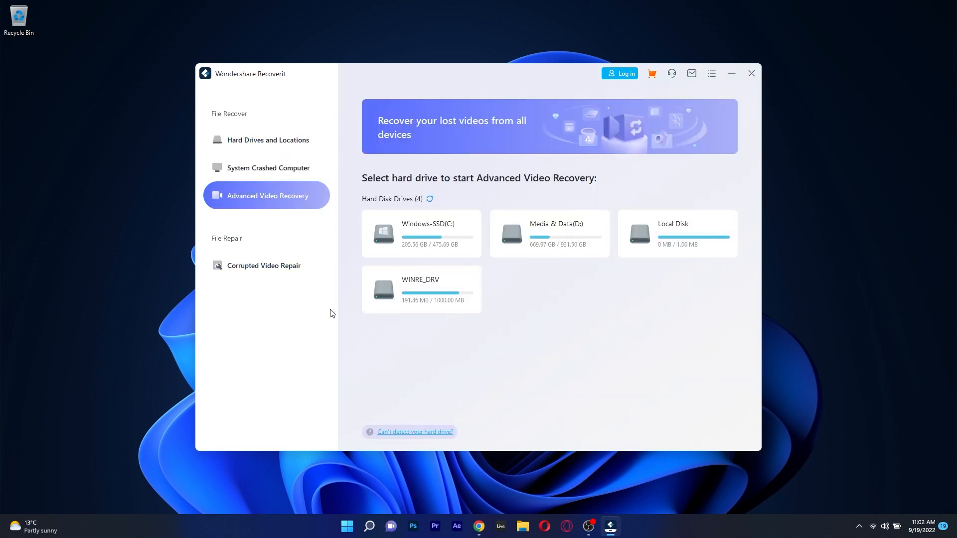
left_click(264, 265)
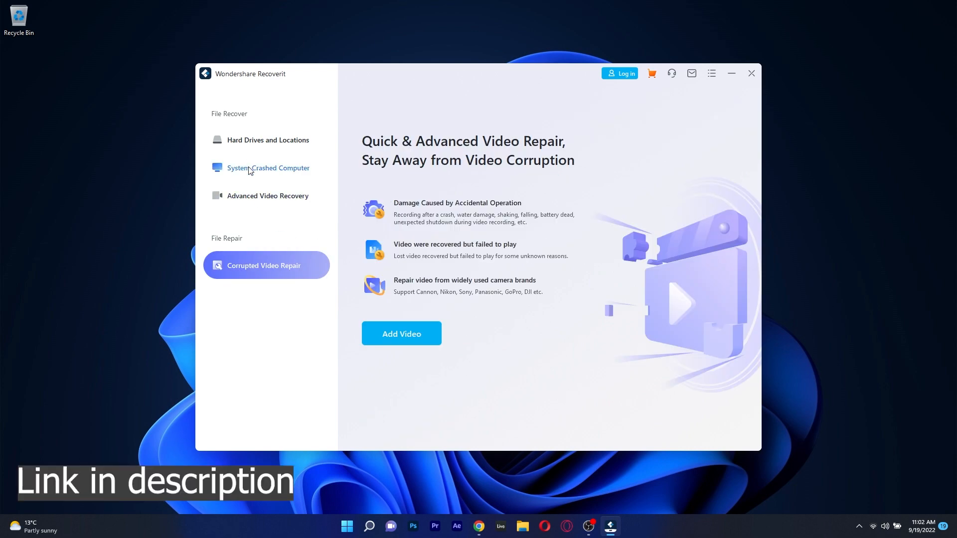
left_click(267, 168)
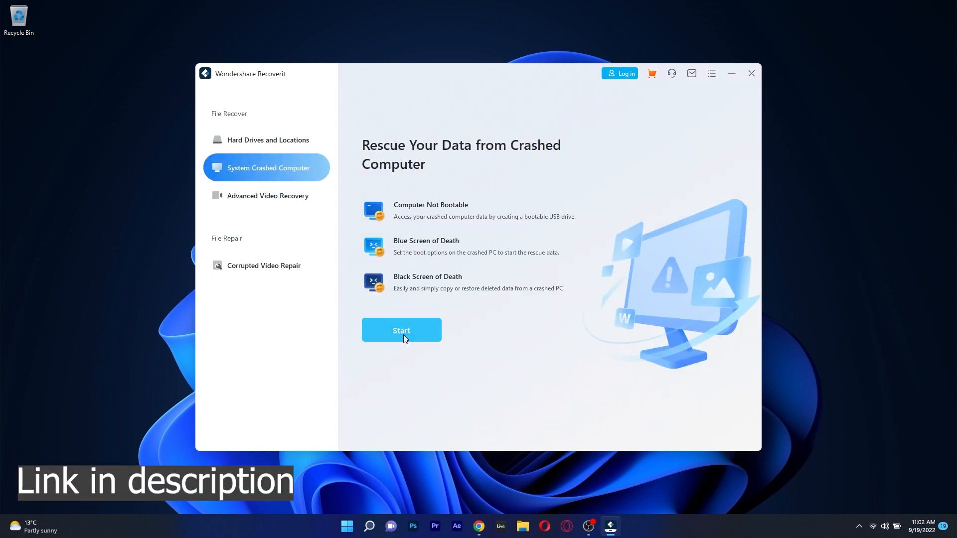
left_click(751, 73)
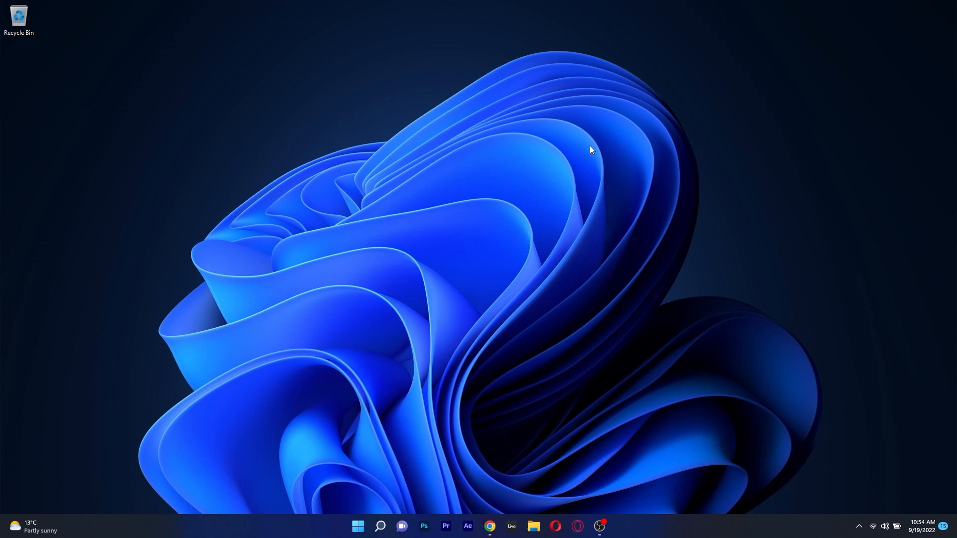
Open CCleaner's Health Check results (privacy trackers, 499 MB junk) and run Make it better
left_click(609, 526)
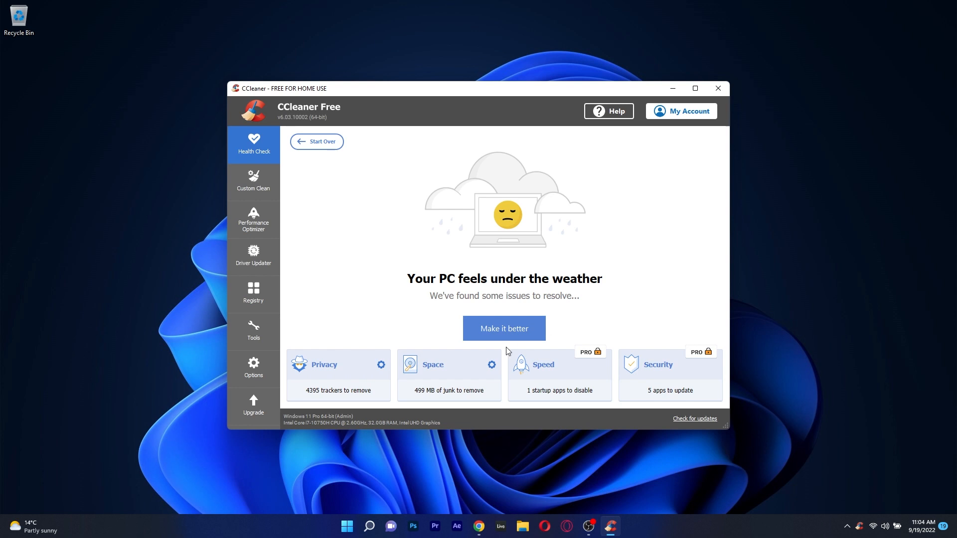
left_click(503, 328)
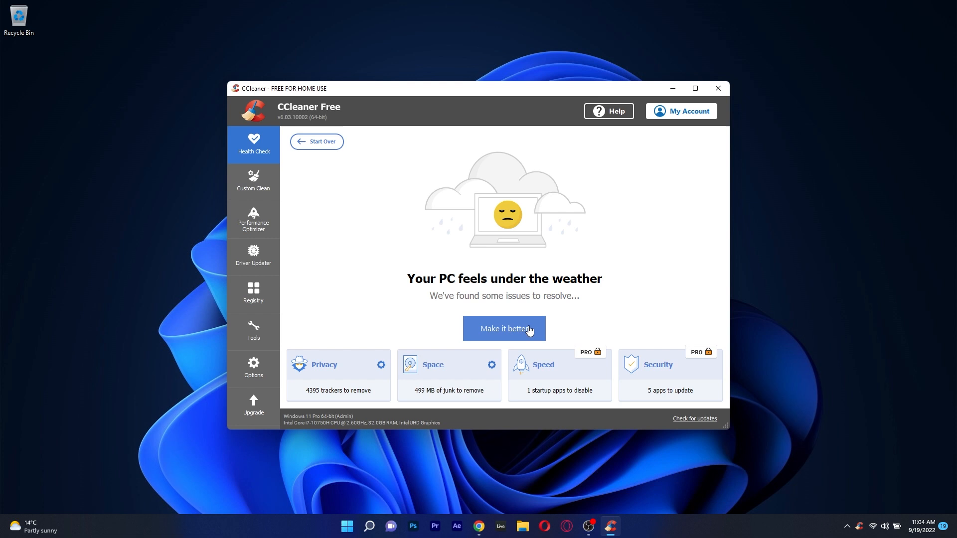
left_click(504, 328)
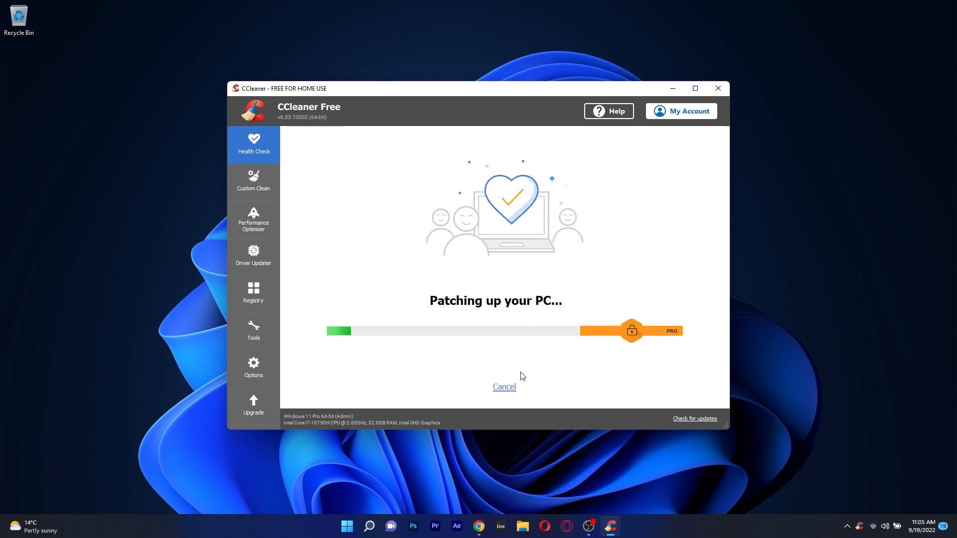
Analyze CCleaner's Custom Clean selections, finding 496 MB of removable files
left_click(253, 181)
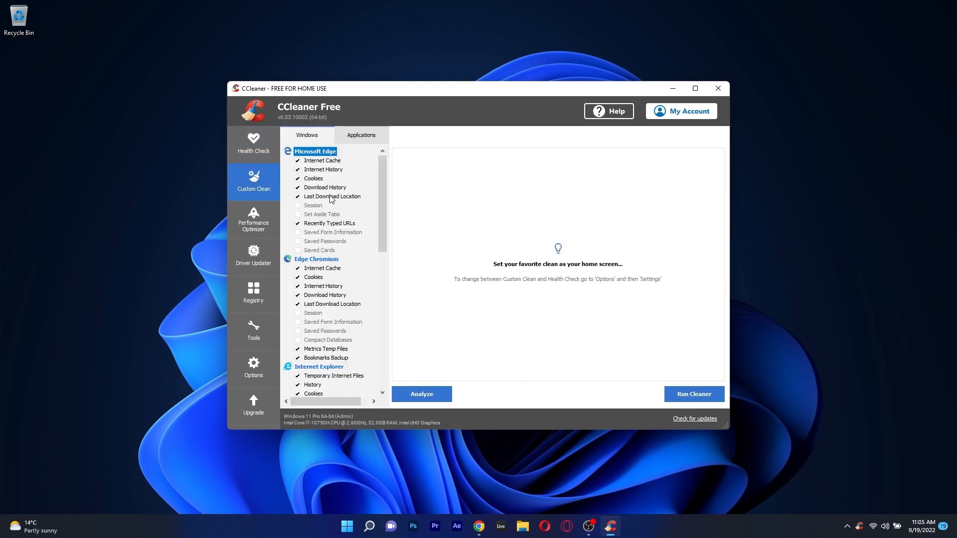
left_click(421, 394)
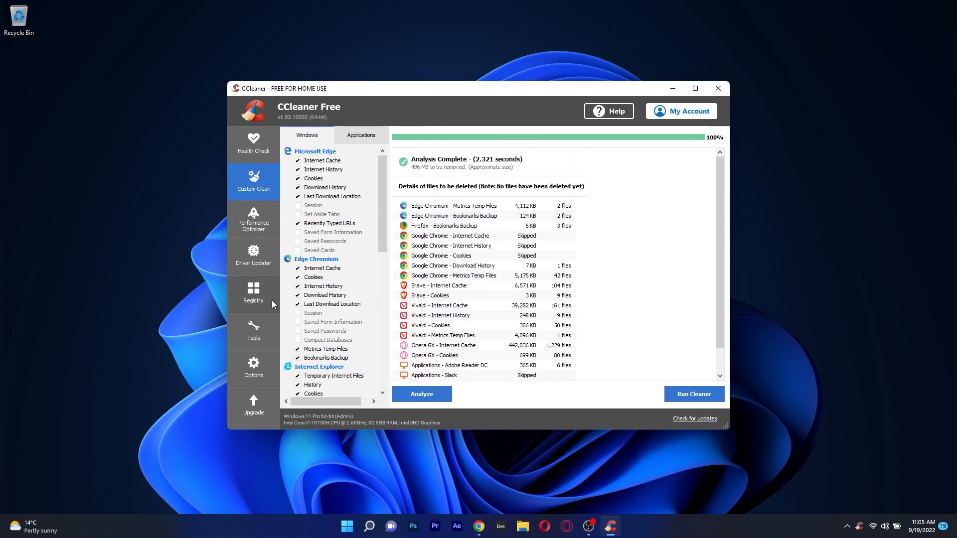
left_click(253, 293)
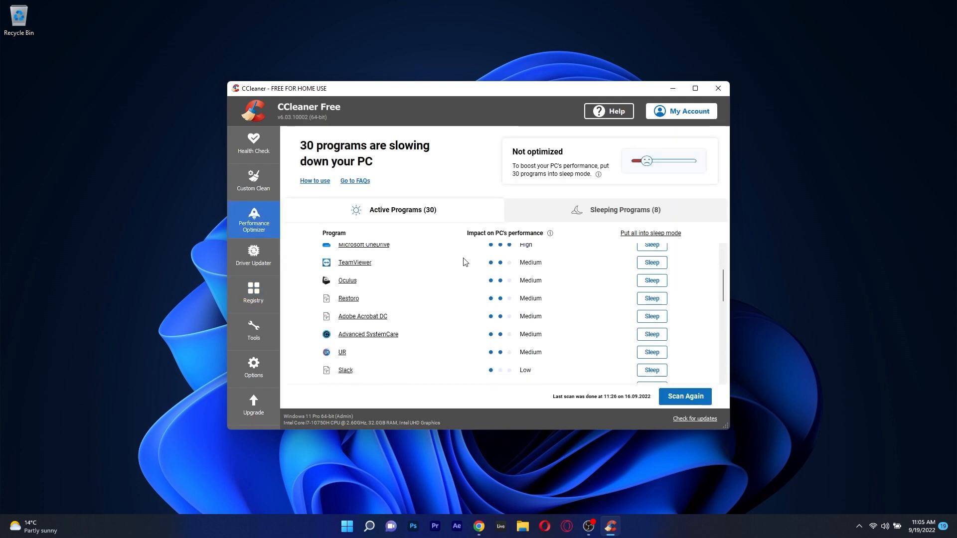
Rescan Performance Optimizer, view Software Updater's 5 outdated programs, and return to the Uninstall list
left_click(684, 396)
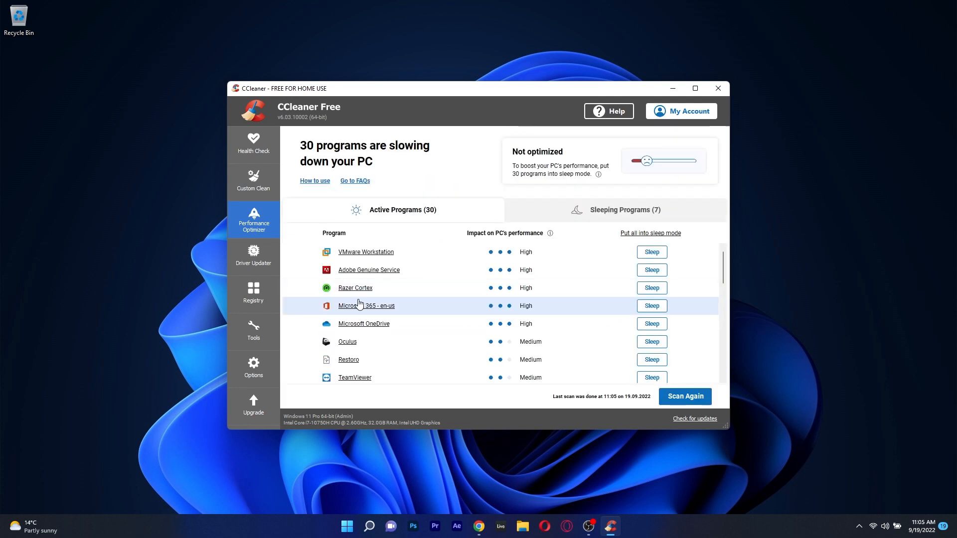
left_click(253, 330)
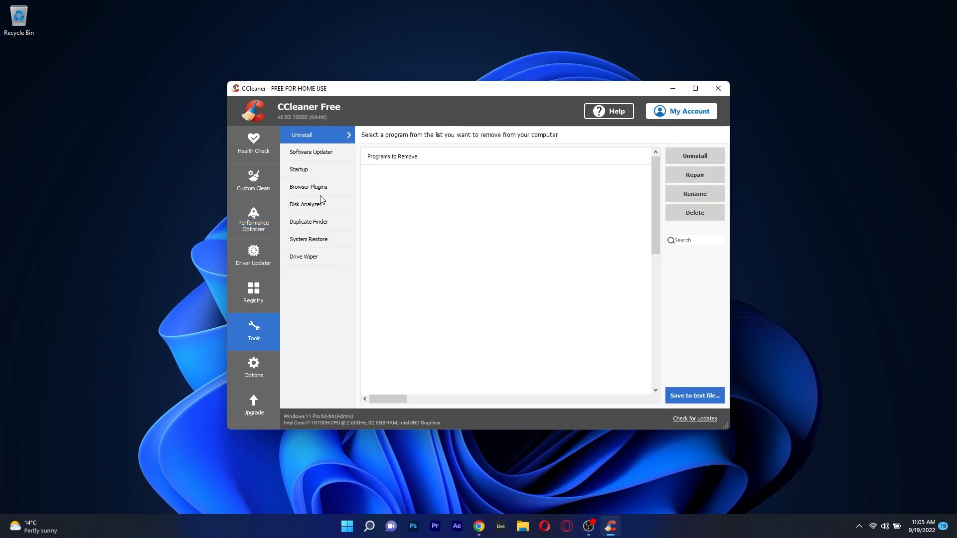
left_click(311, 152)
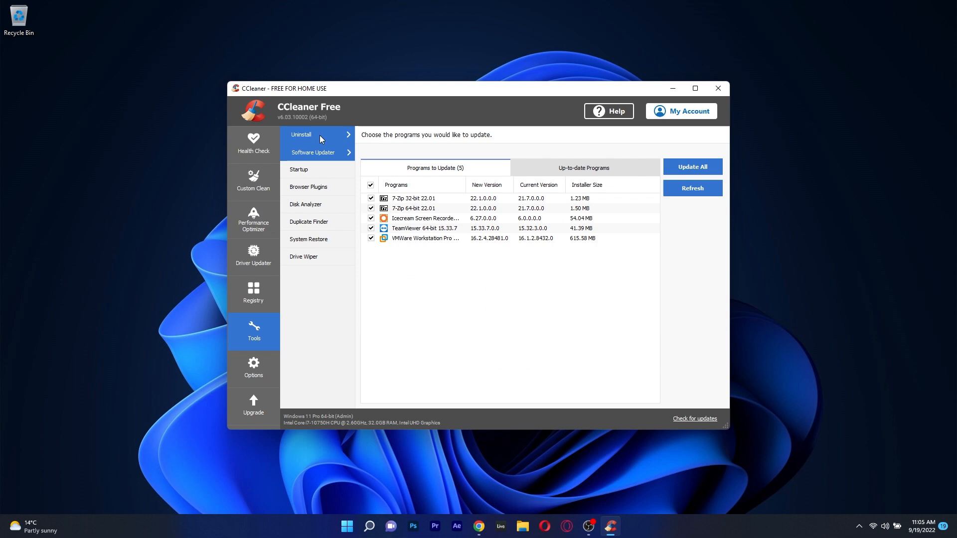
left_click(302, 135)
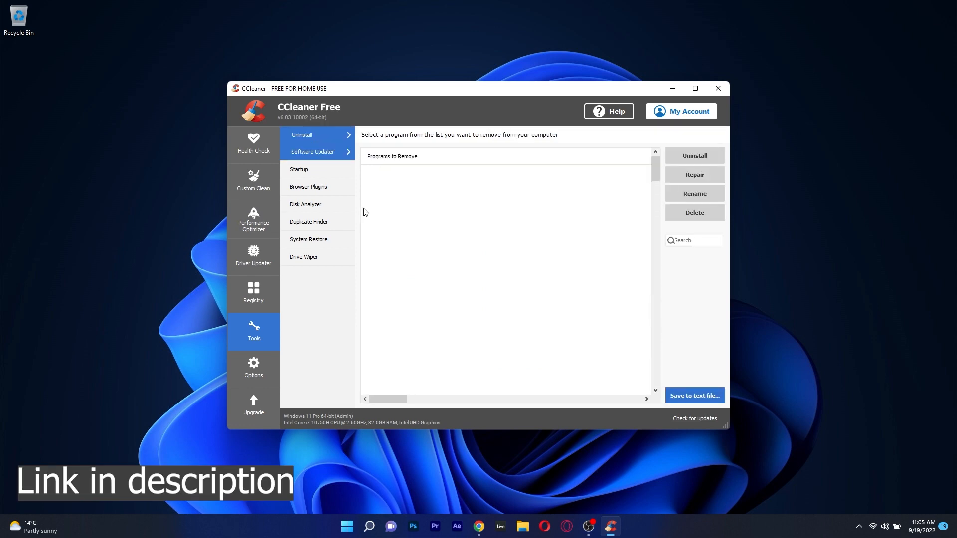
left_click(718, 87)
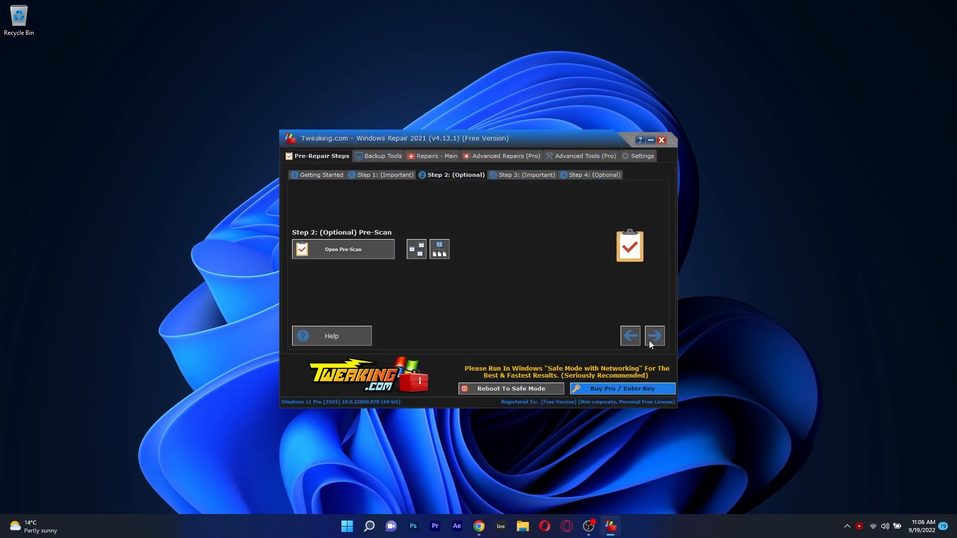
Review the optional pre-scan notes and the 34-option repairs list, dismissing the backup error
left_click(343, 249)
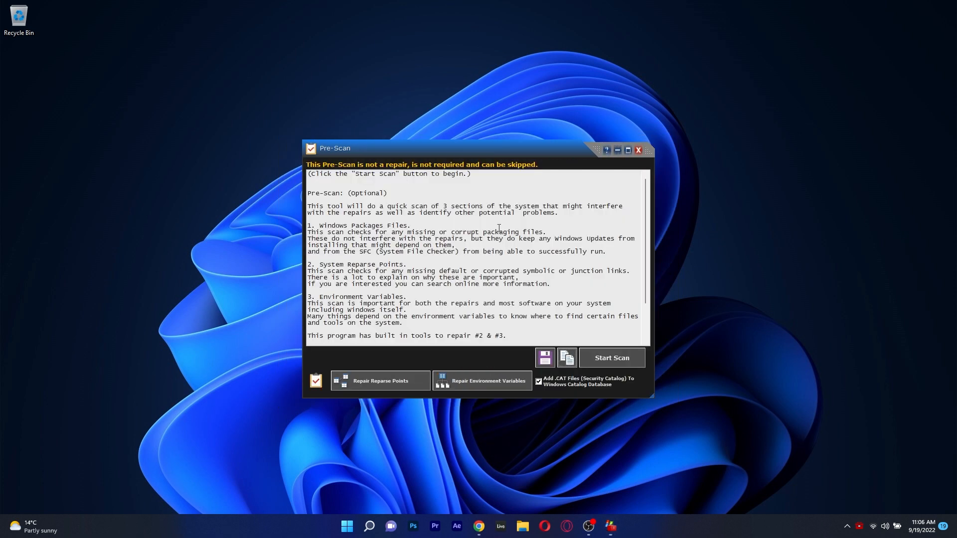
scroll("down", 3)
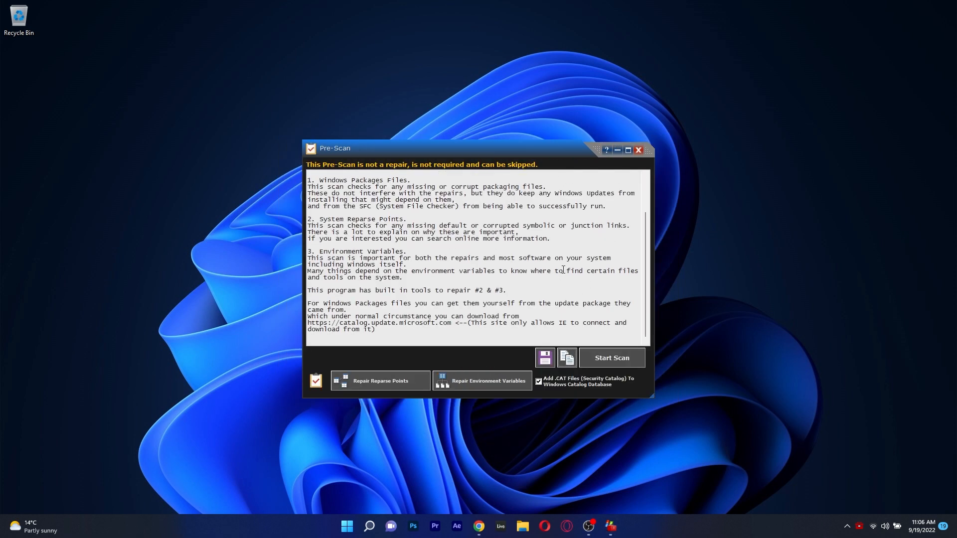
left_click(639, 150)
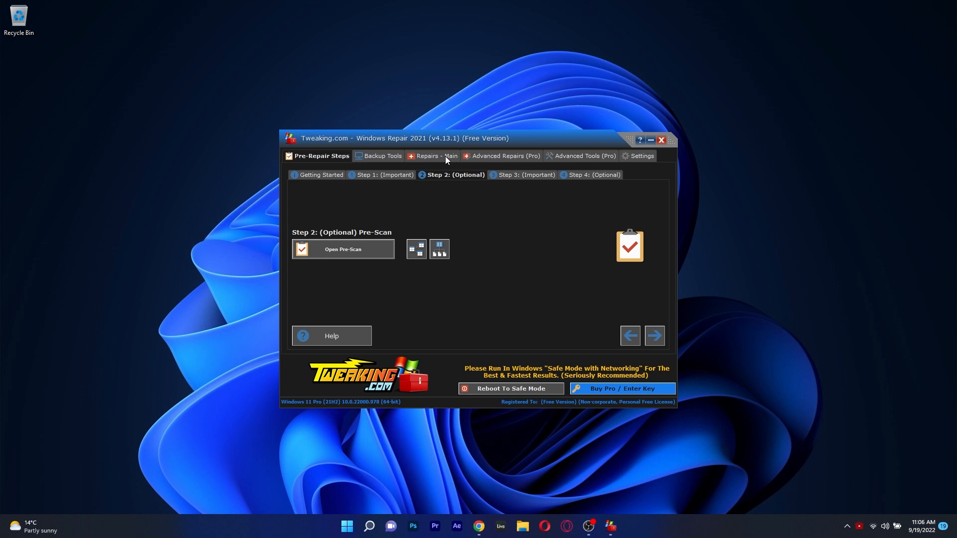
left_click(661, 140)
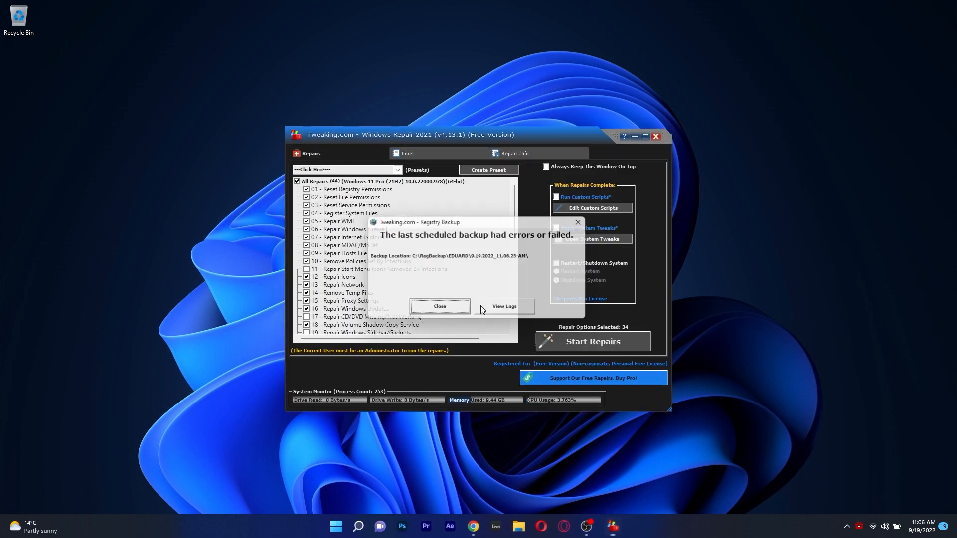
left_click(438, 307)
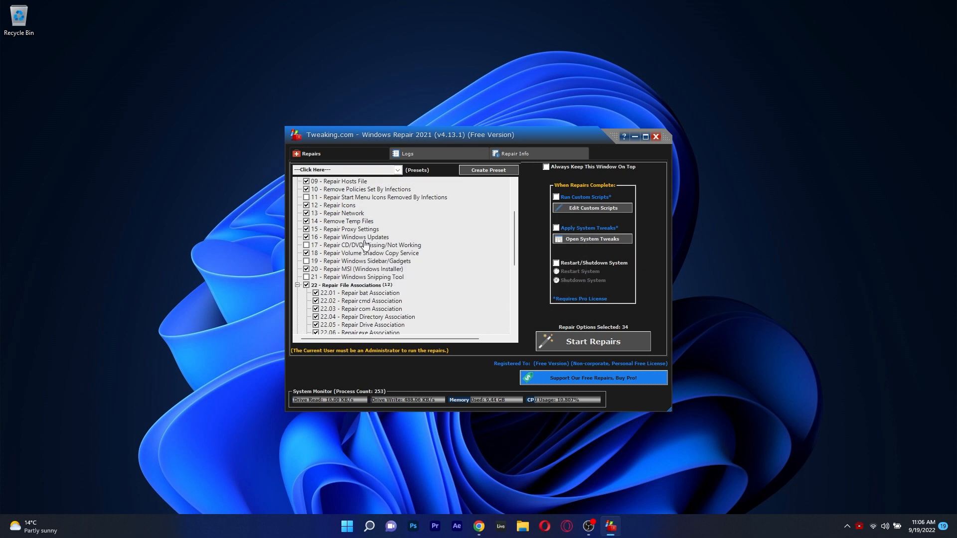
scroll("down", 3)
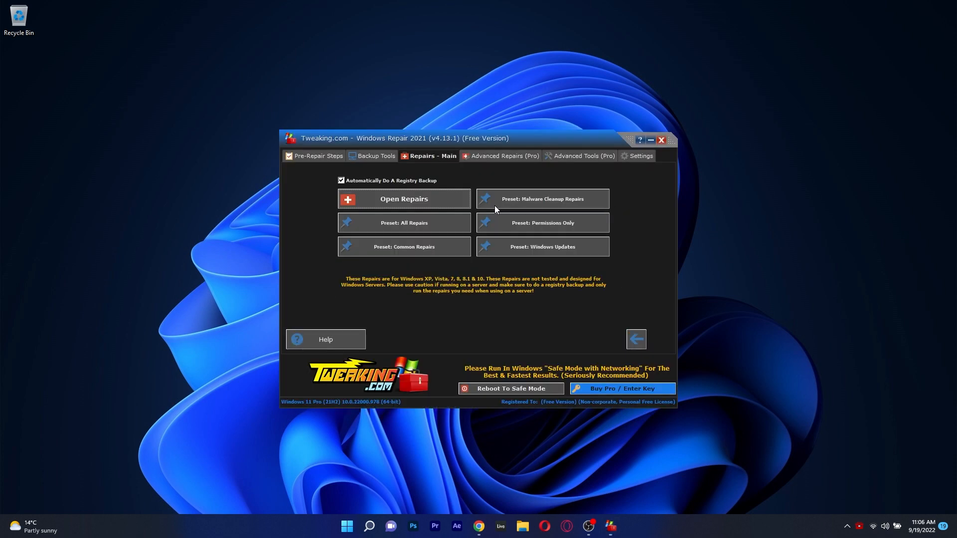
Load the Malware Cleanup Repairs preset, accepting the safe-mode risk warning and thank-you notice
left_click(542, 199)
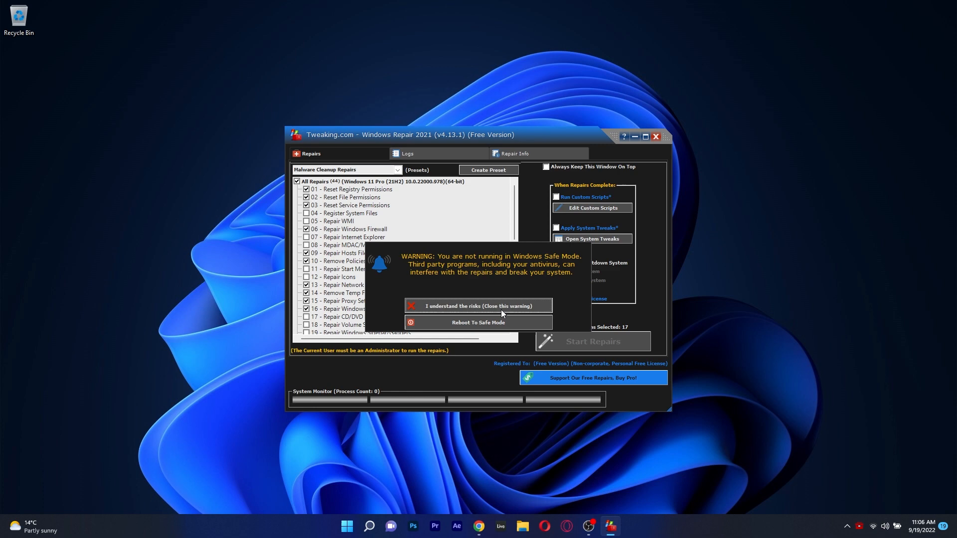
left_click(478, 305)
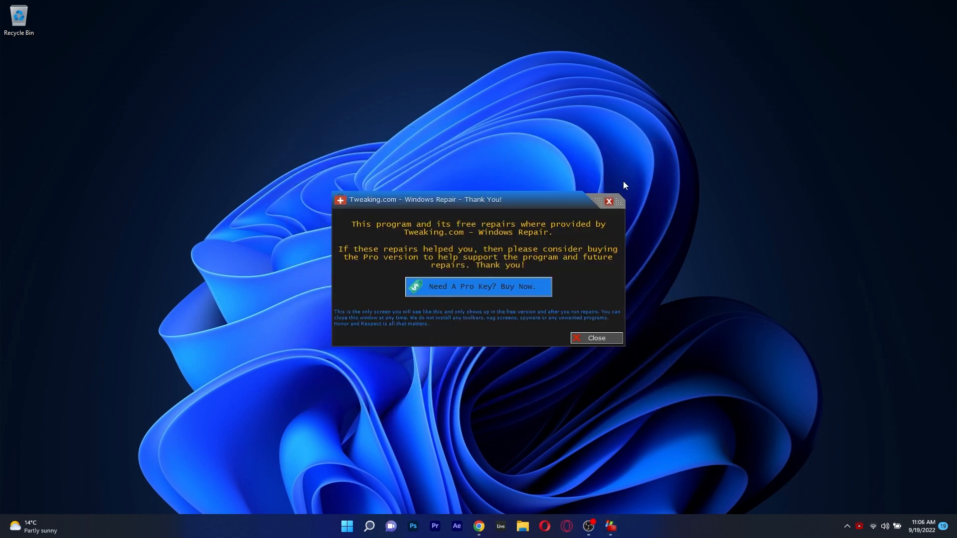
left_click(595, 338)
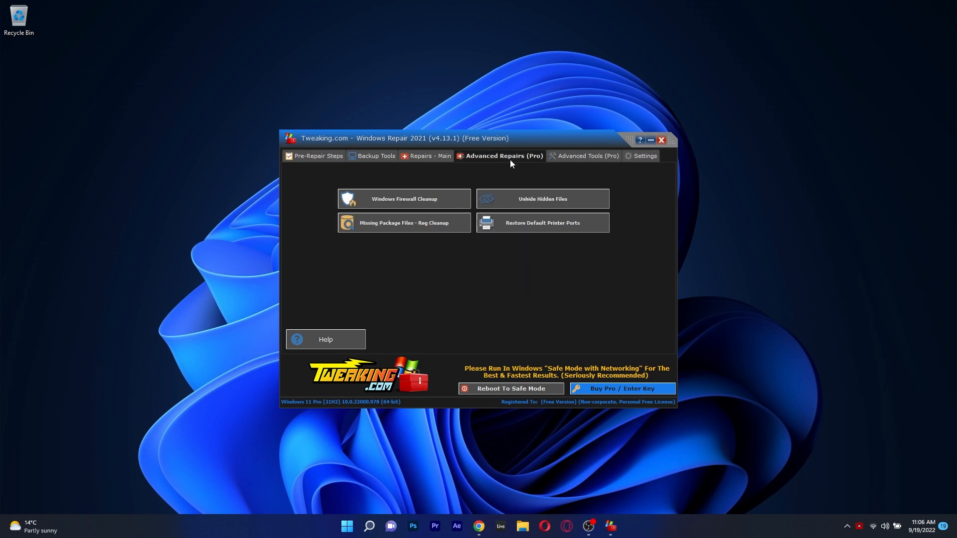
Load the Windows Updates repair preset, then bring up the Backup Tools page
left_click(429, 156)
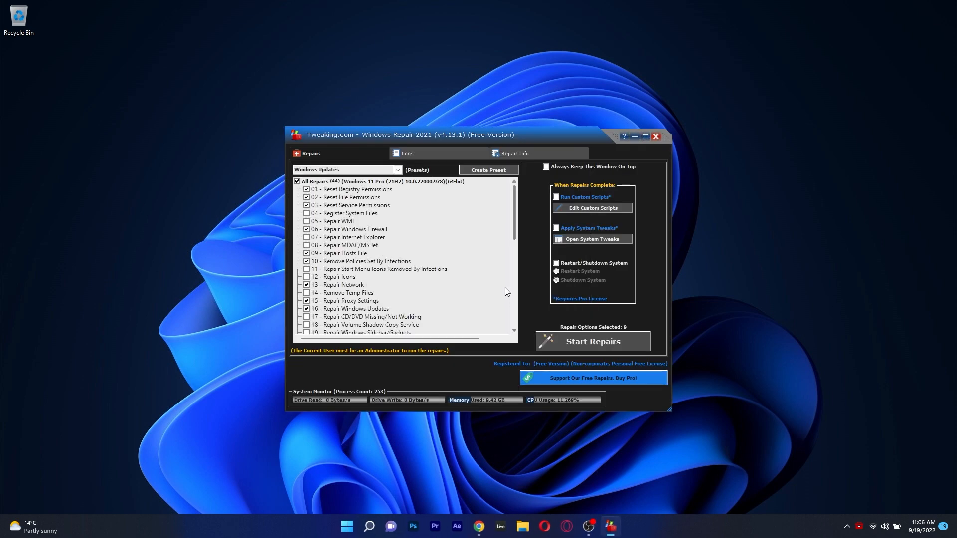
left_click(592, 341)
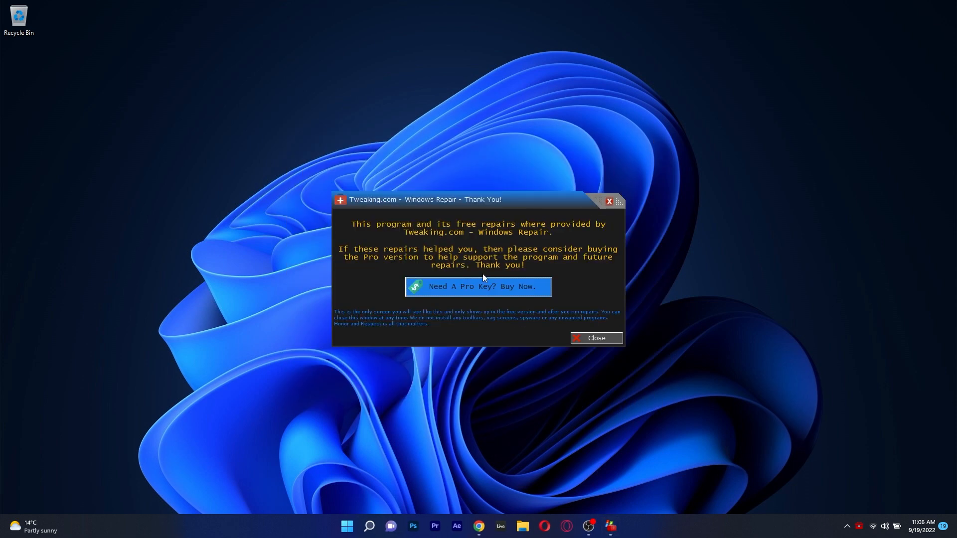
left_click(595, 338)
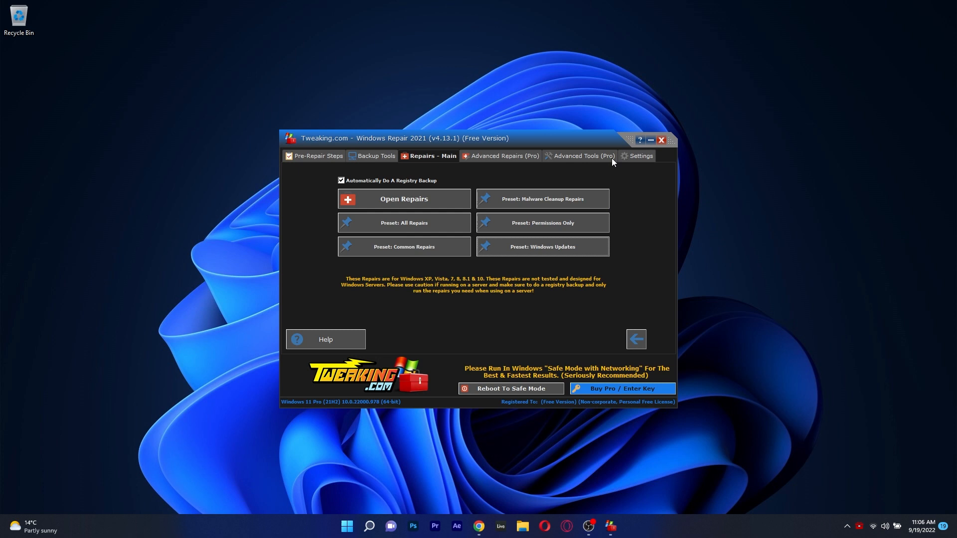
left_click(376, 155)
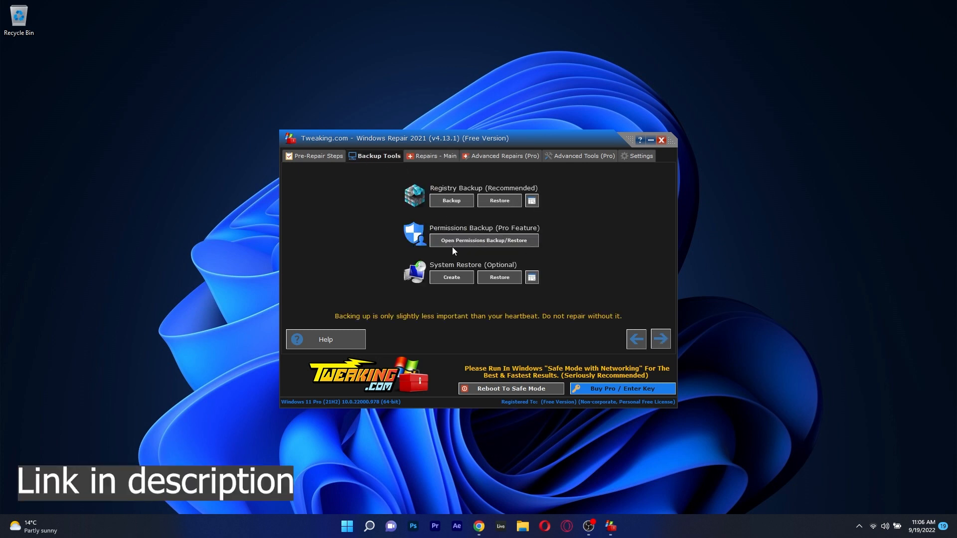
mouse_move(566, 265)
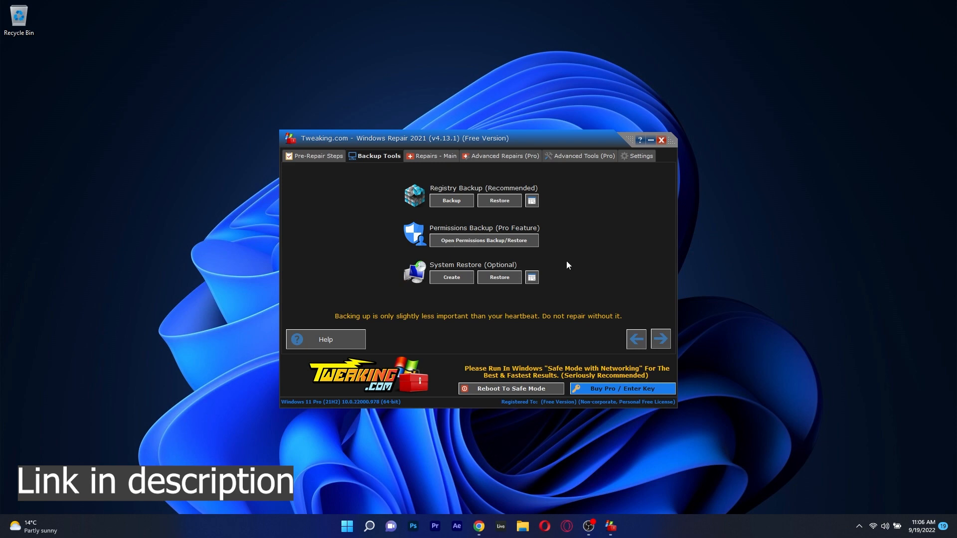
Run WhoCrashed's analysis (no valid crash dumps), then view the tools and empty dump files lists
left_click(661, 139)
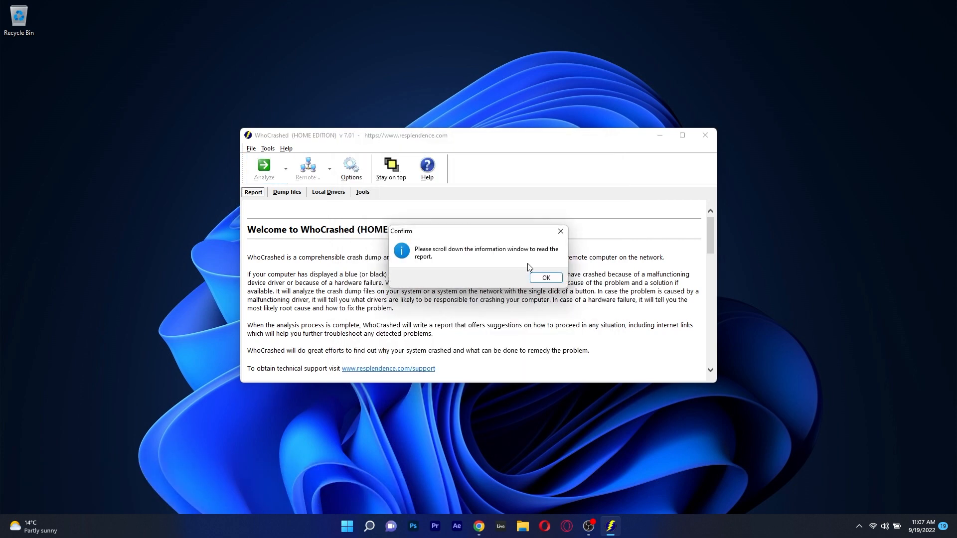
left_click(545, 278)
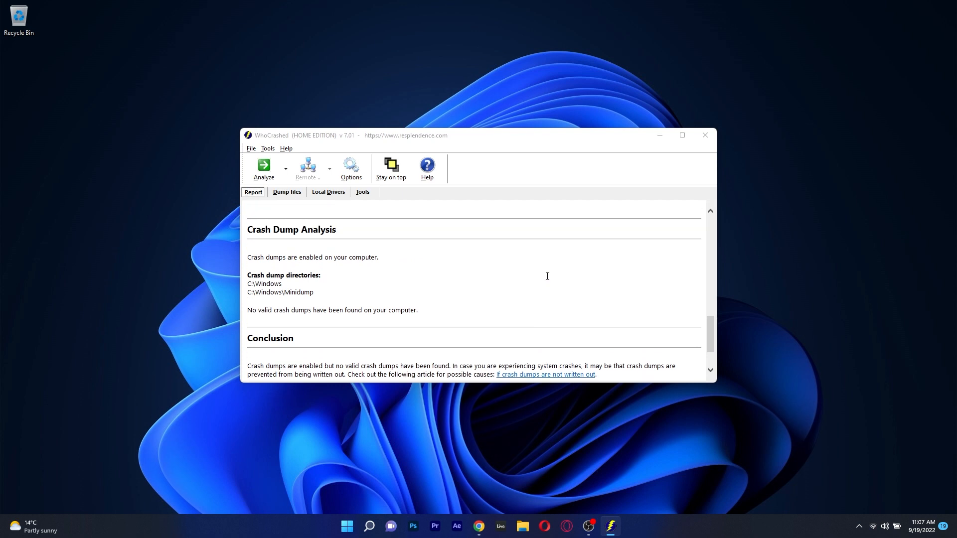
left_click(361, 192)
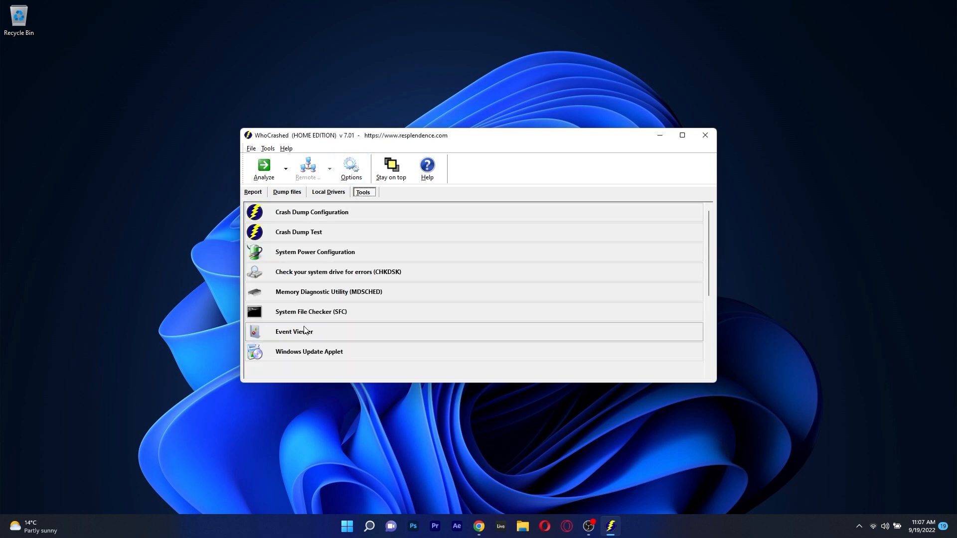
left_click(287, 192)
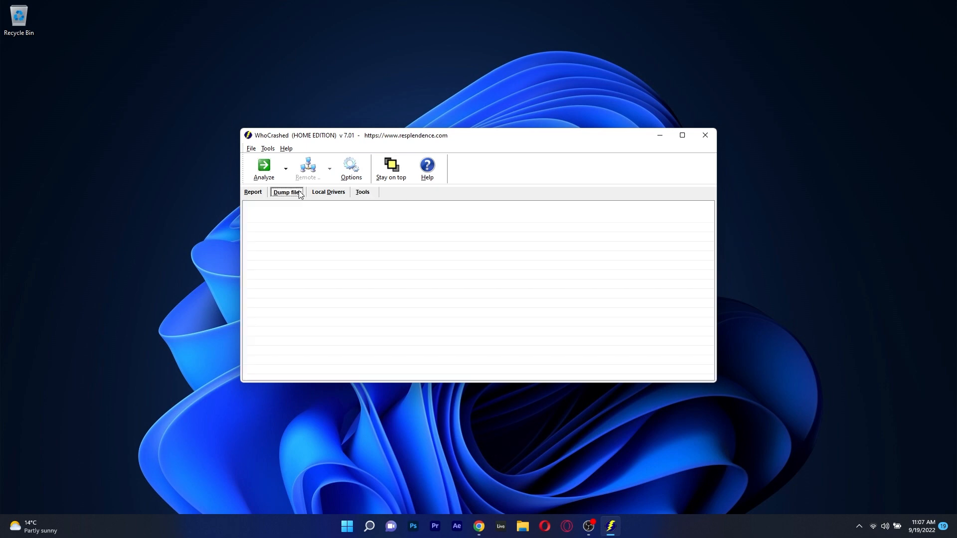
List WhoCrashed's installed local drivers, then start a new crash dump analysis
left_click(328, 191)
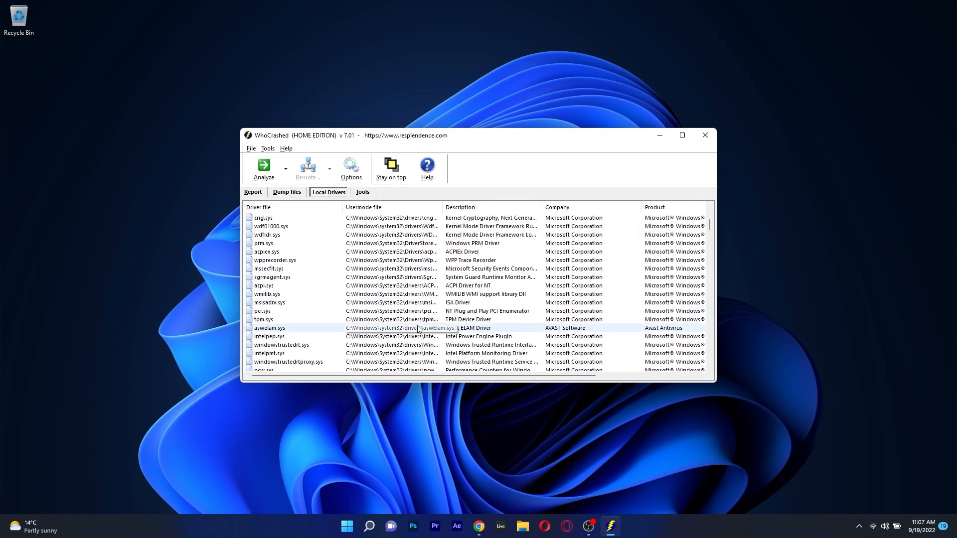
left_click(363, 193)
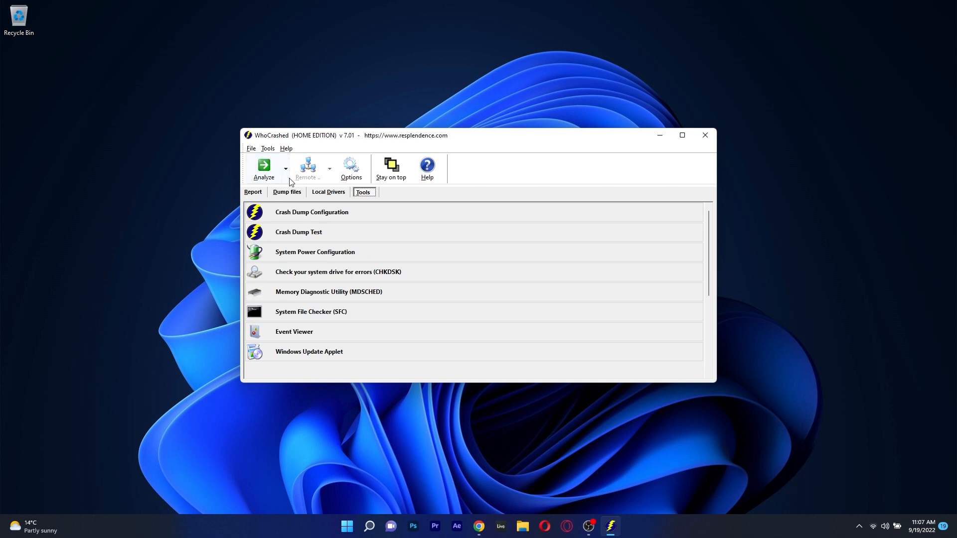
left_click(263, 169)
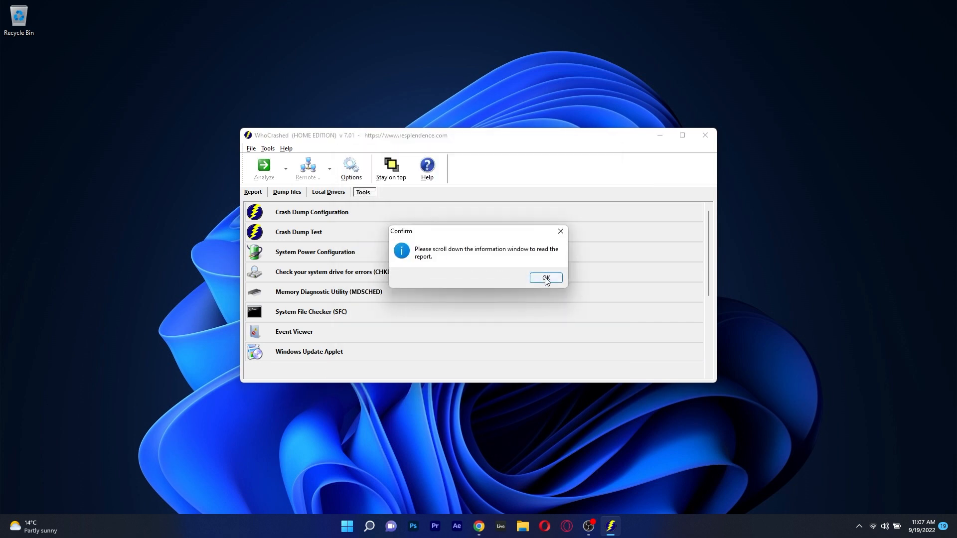
Acknowledge the notice, scroll through the crash report, and close Tweaking Windows Repair
left_click(543, 278)
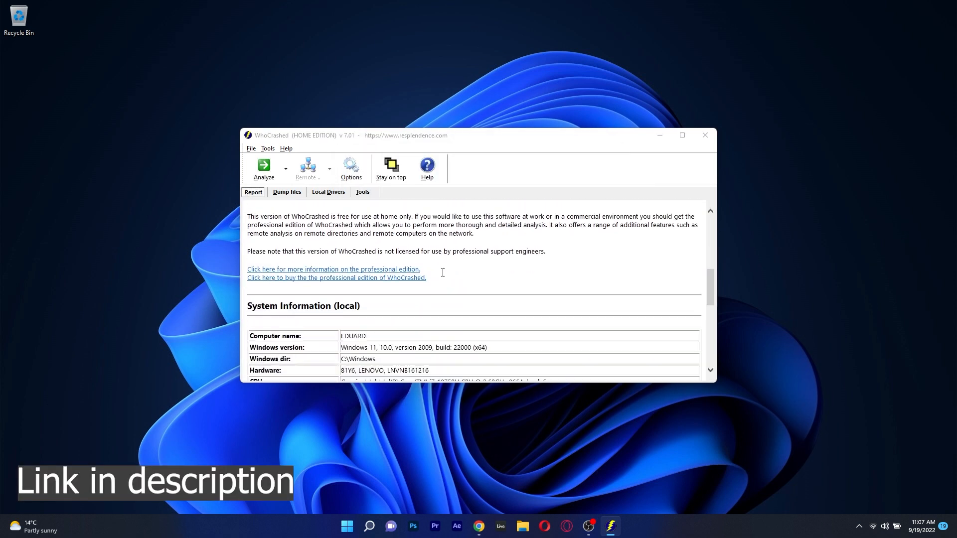
scroll("down", 3)
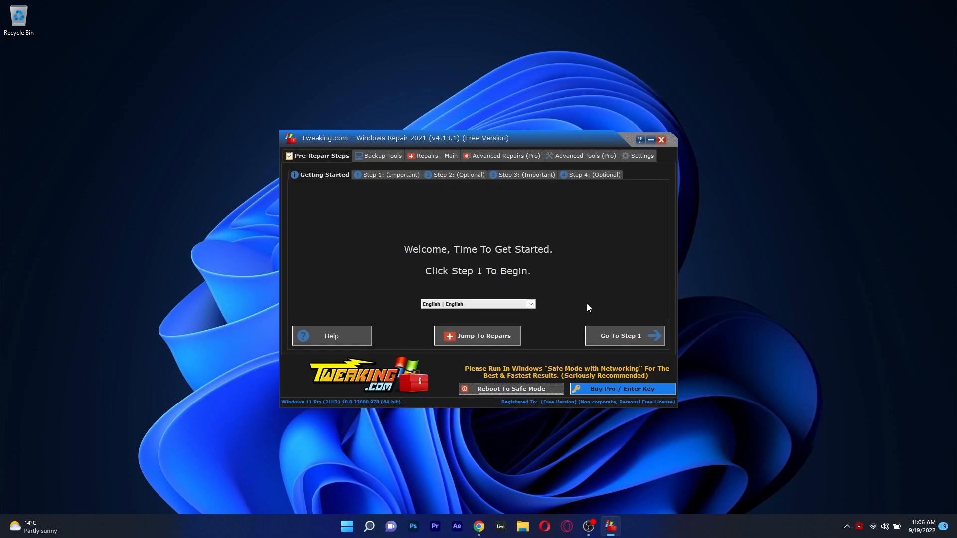
left_click(661, 140)
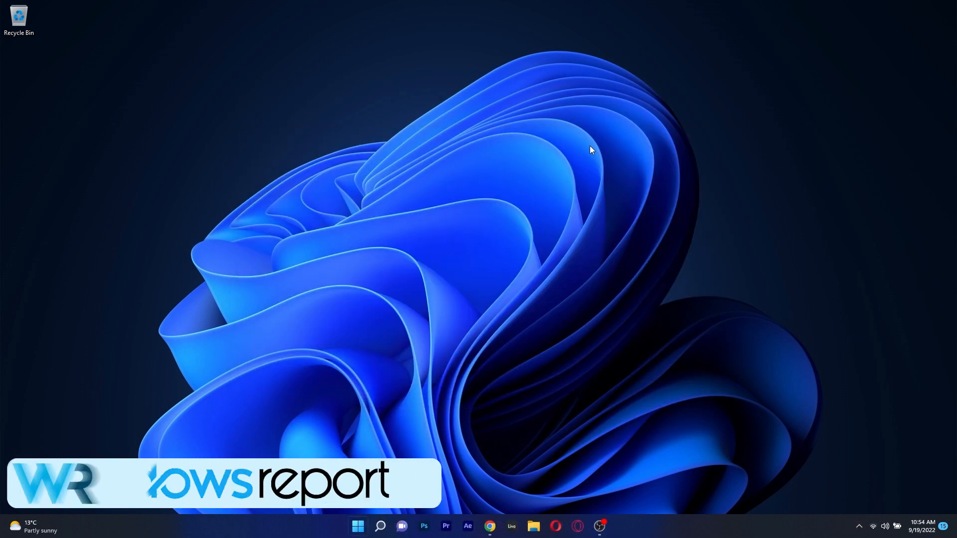